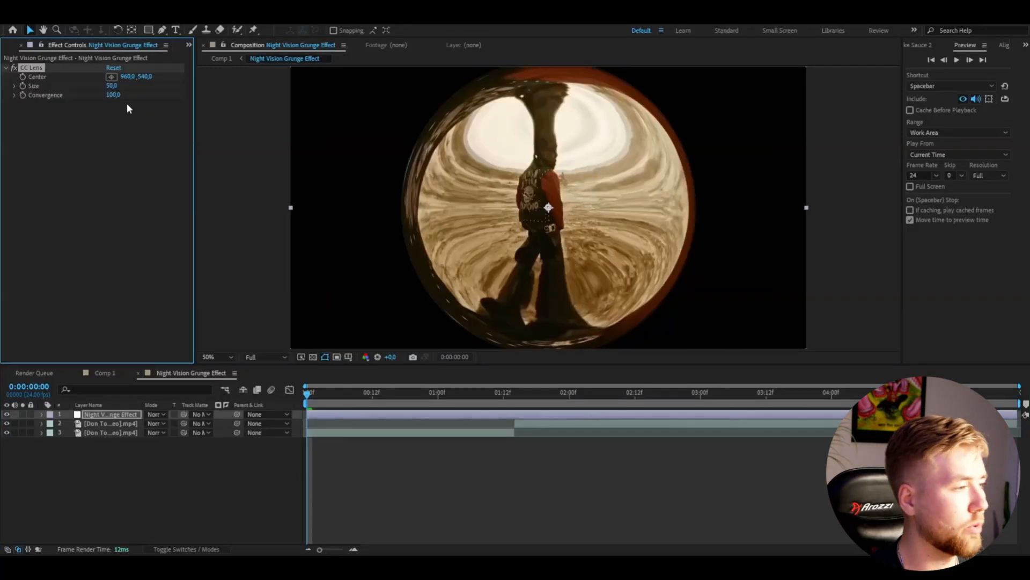
# Set CC Lens size to 55 and convergence to -200, then add a Transform effect.
pyautogui.moveTo(111, 86); pyautogui.dragTo(122, 86)
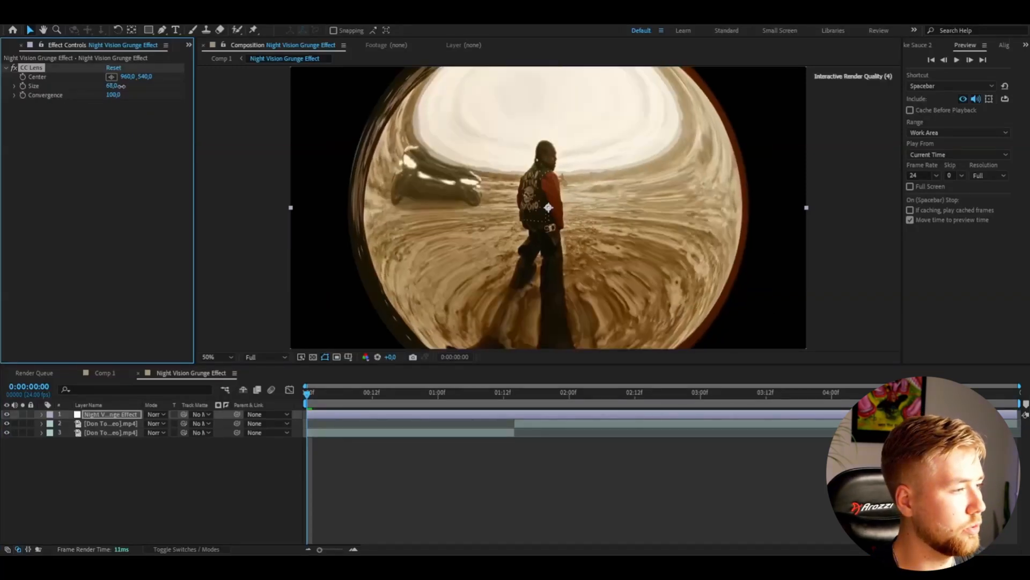
pyautogui.moveTo(116, 86); pyautogui.dragTo(111, 85)
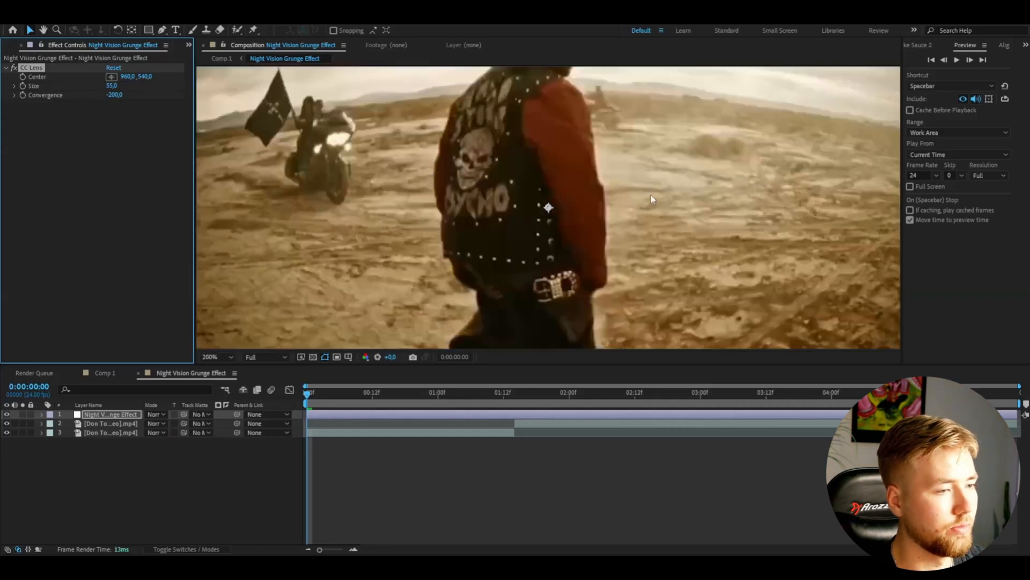
pyautogui.write('tr')
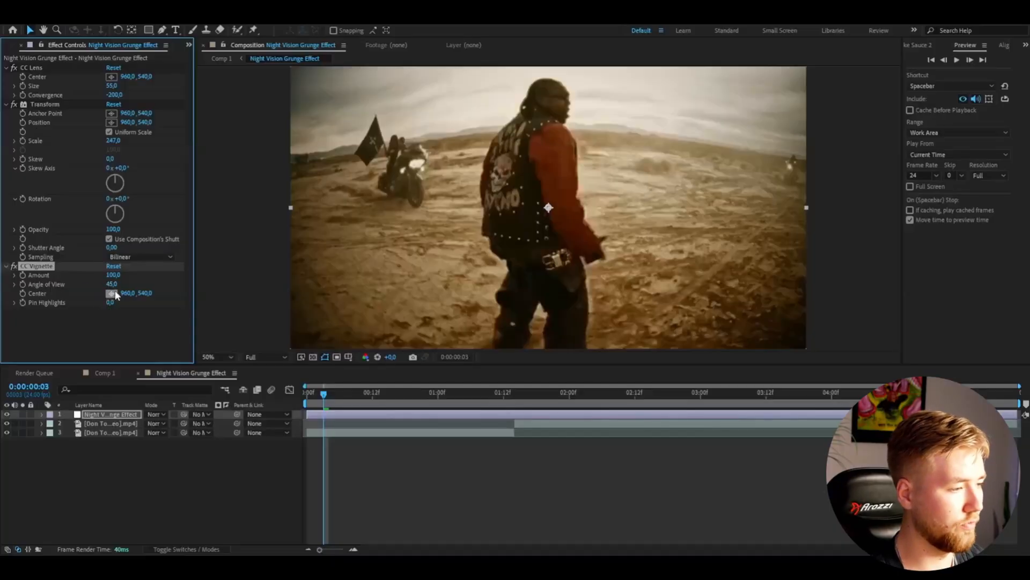
# Raise the CC Vignette angle of view to 84.3.
pyautogui.moveTo(111, 284); pyautogui.dragTo(131, 284)
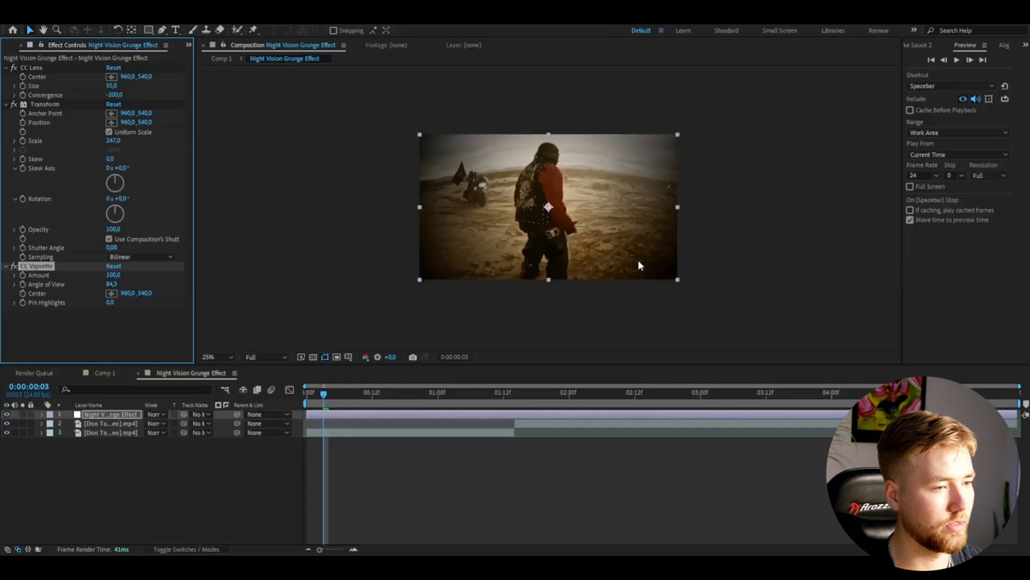
pyautogui.click(219, 356)
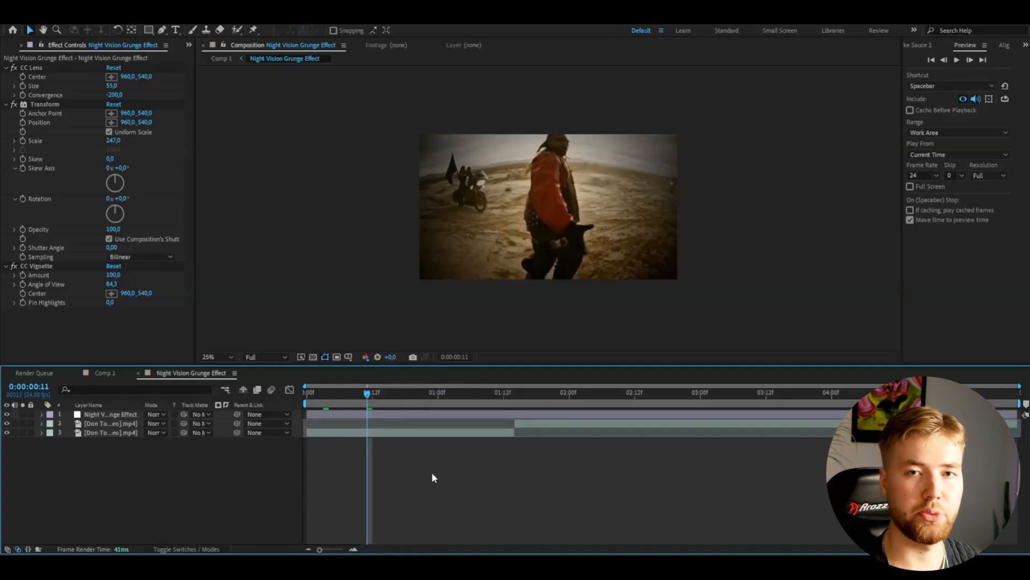
pyautogui.moveTo(396, 471)
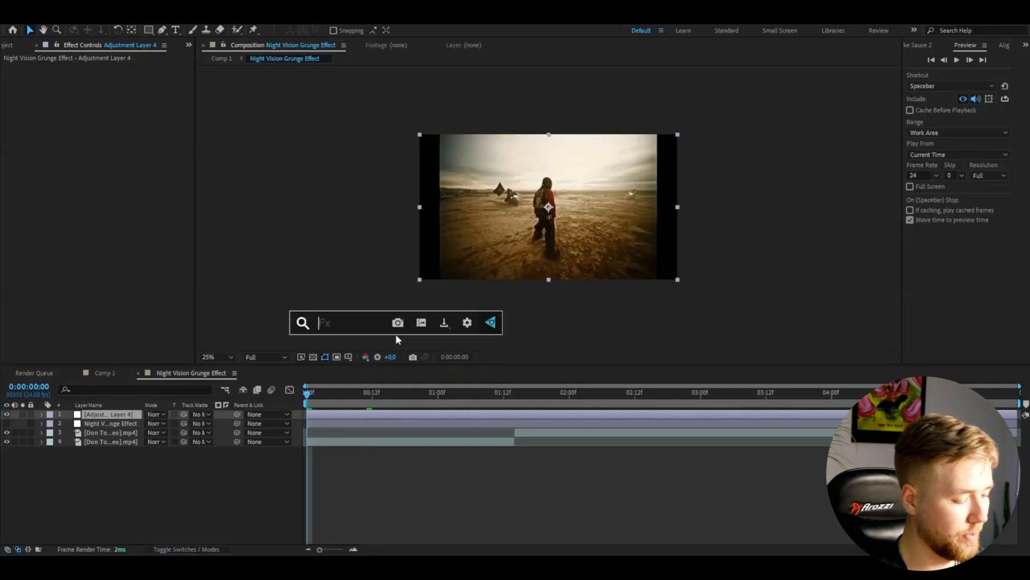
# Search the effects plugin for 'grunge effect'.
pyautogui.write('runge effect 15')
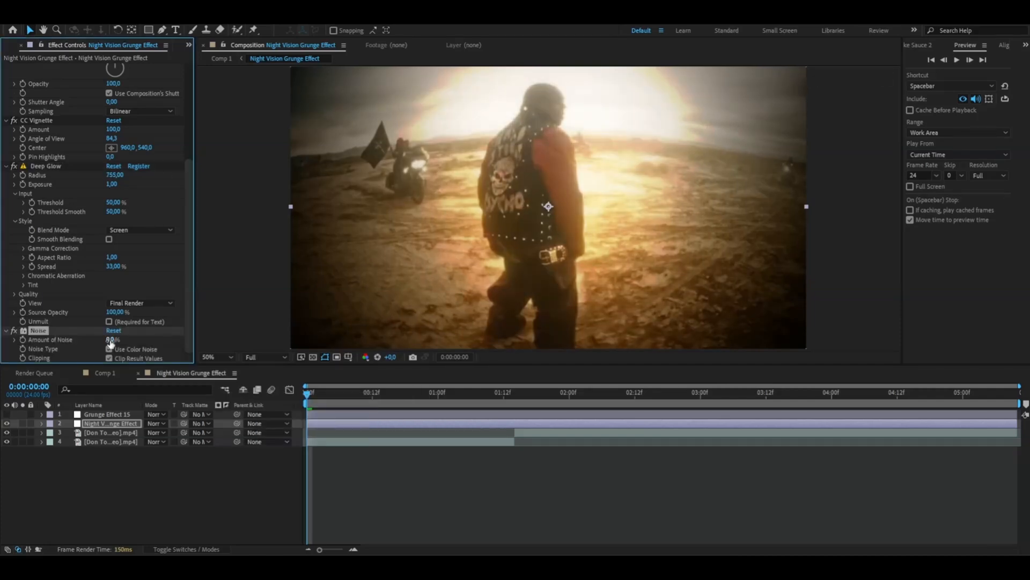
# Enter 25 as the Noise amount, then type a value of 4.
pyautogui.write('25')
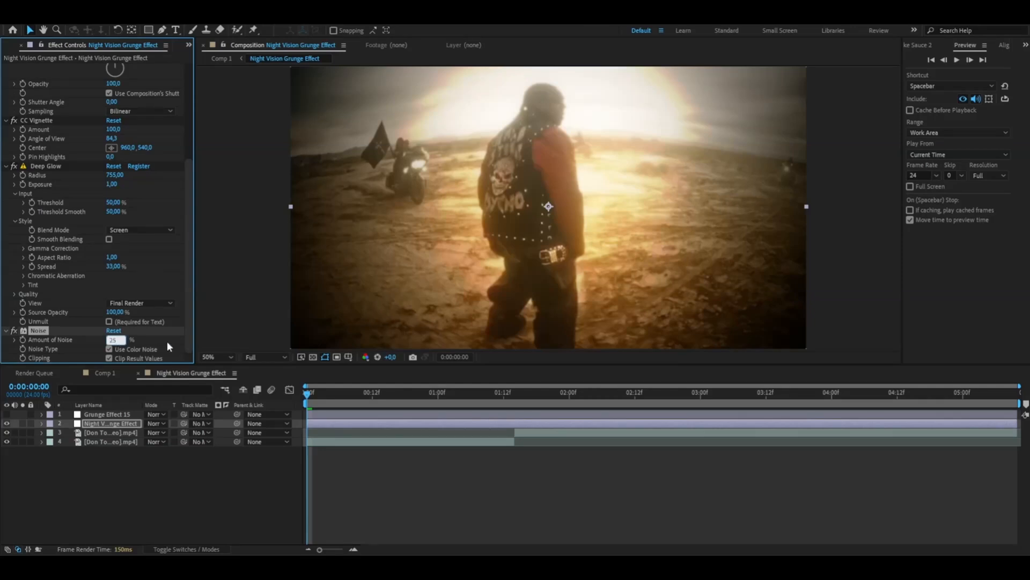
pyautogui.write('4')
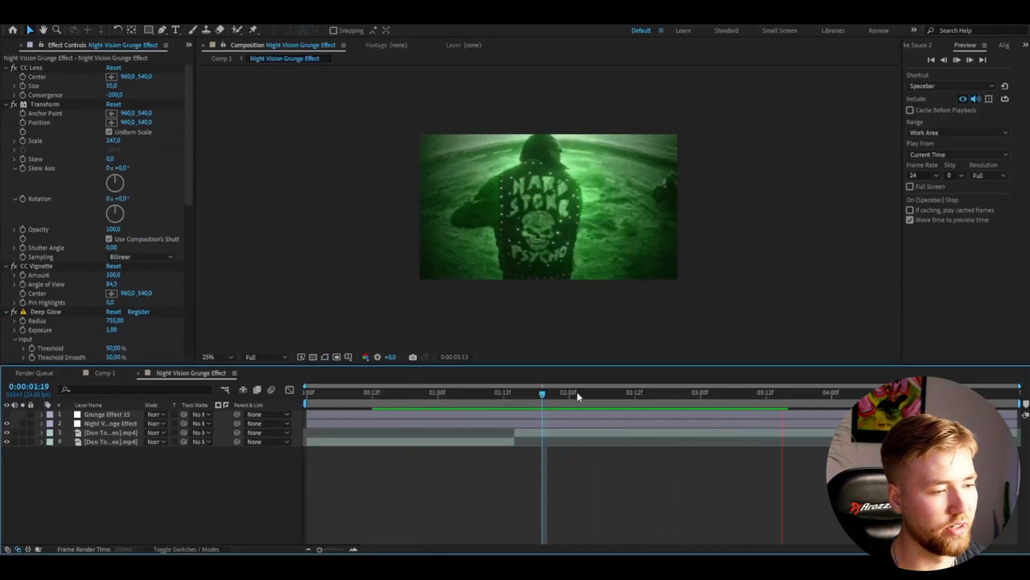
# Jump back to an earlier frame to preview the green night-vision footage.
pyautogui.click(465, 394)
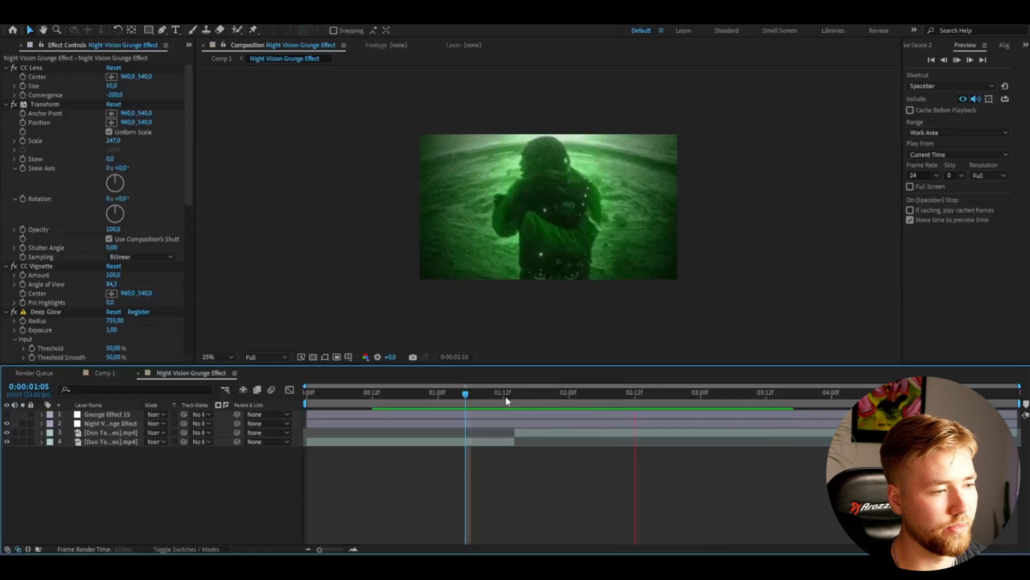